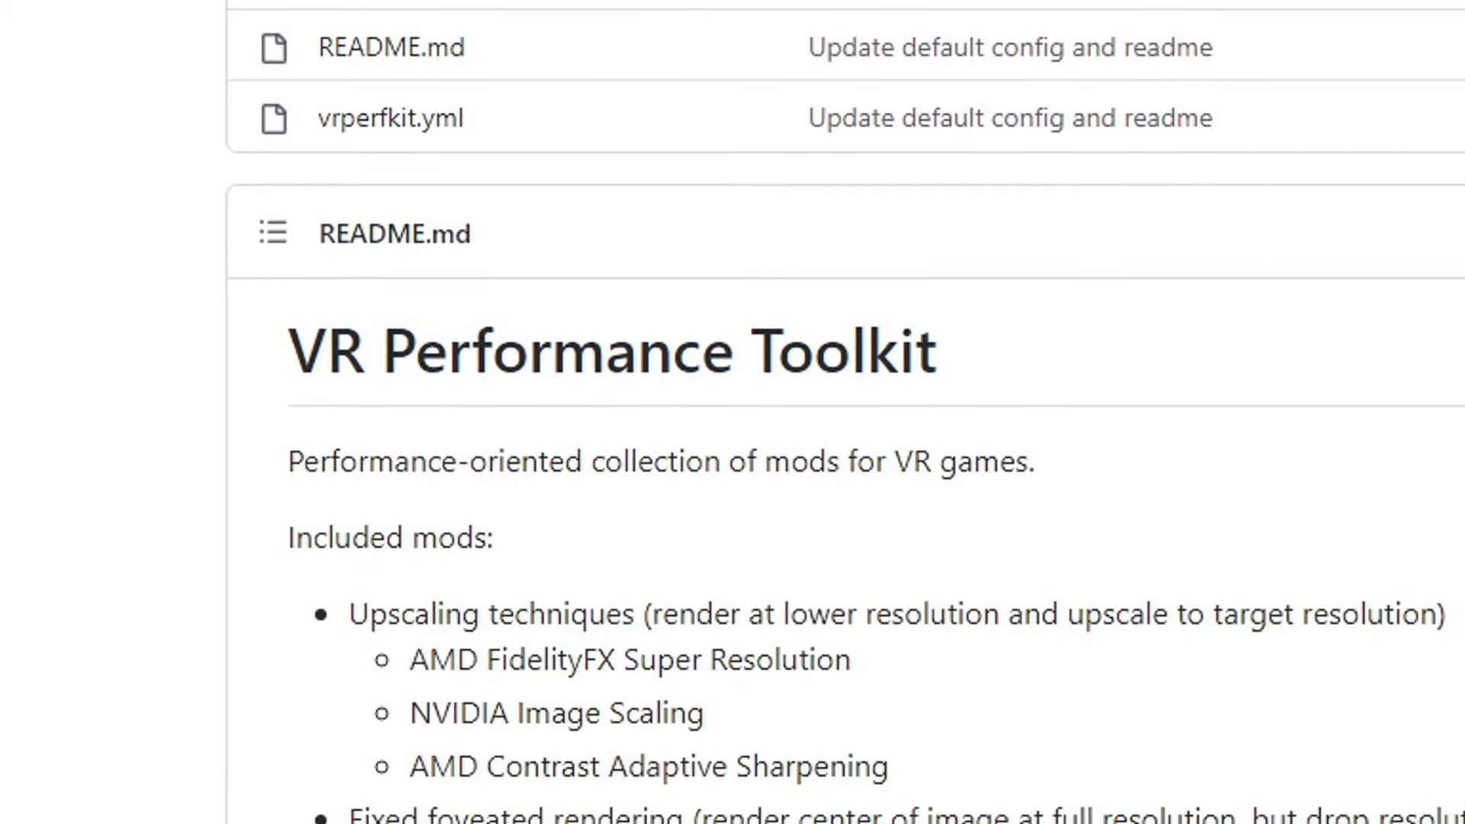
Download vrperfkit_v0.3.zip from the v0.3 release and copy dxgi.dll and vrperfkit.yml.
scroll(down, 3)
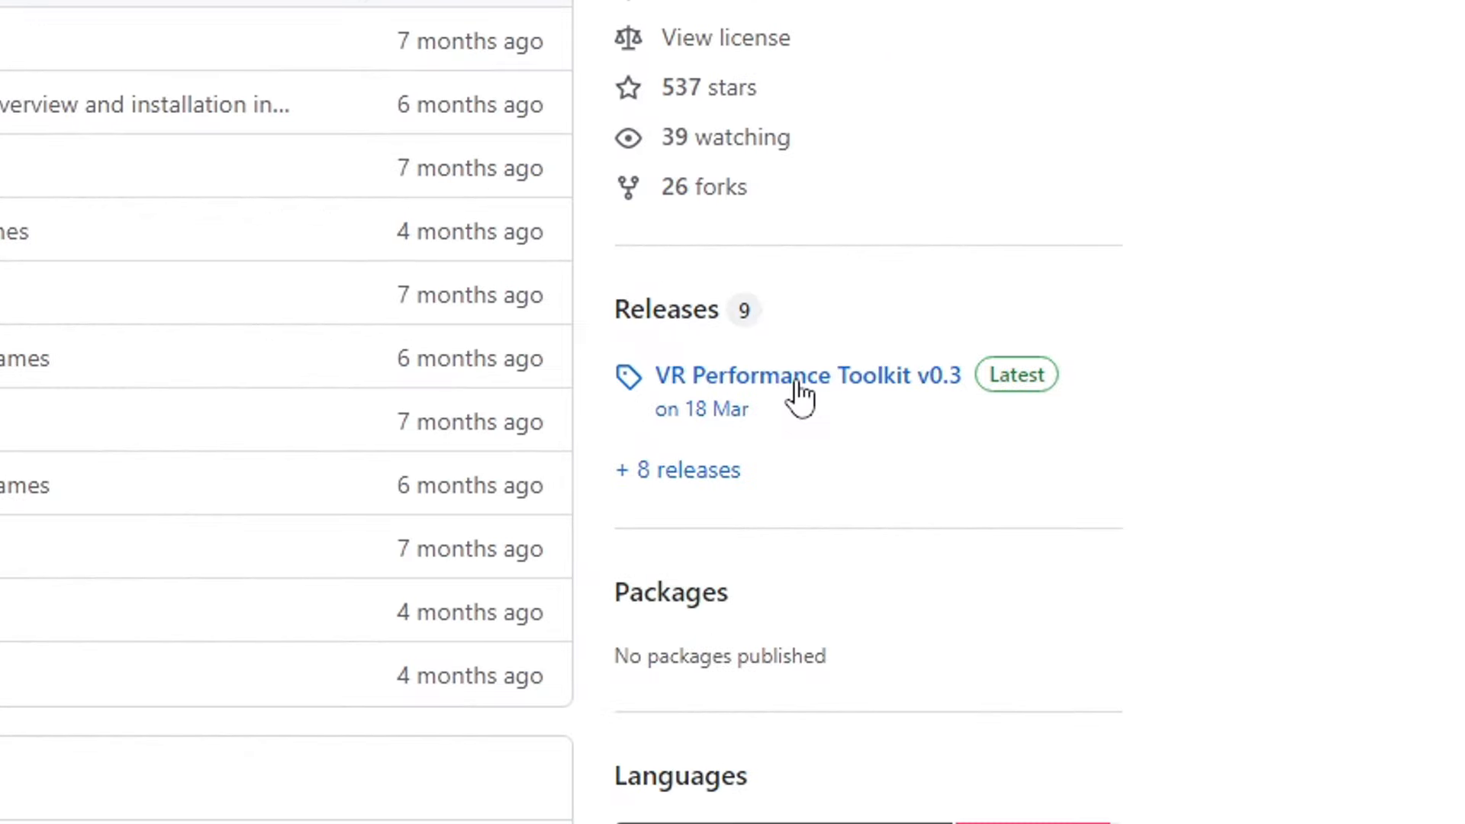
click(795, 376)
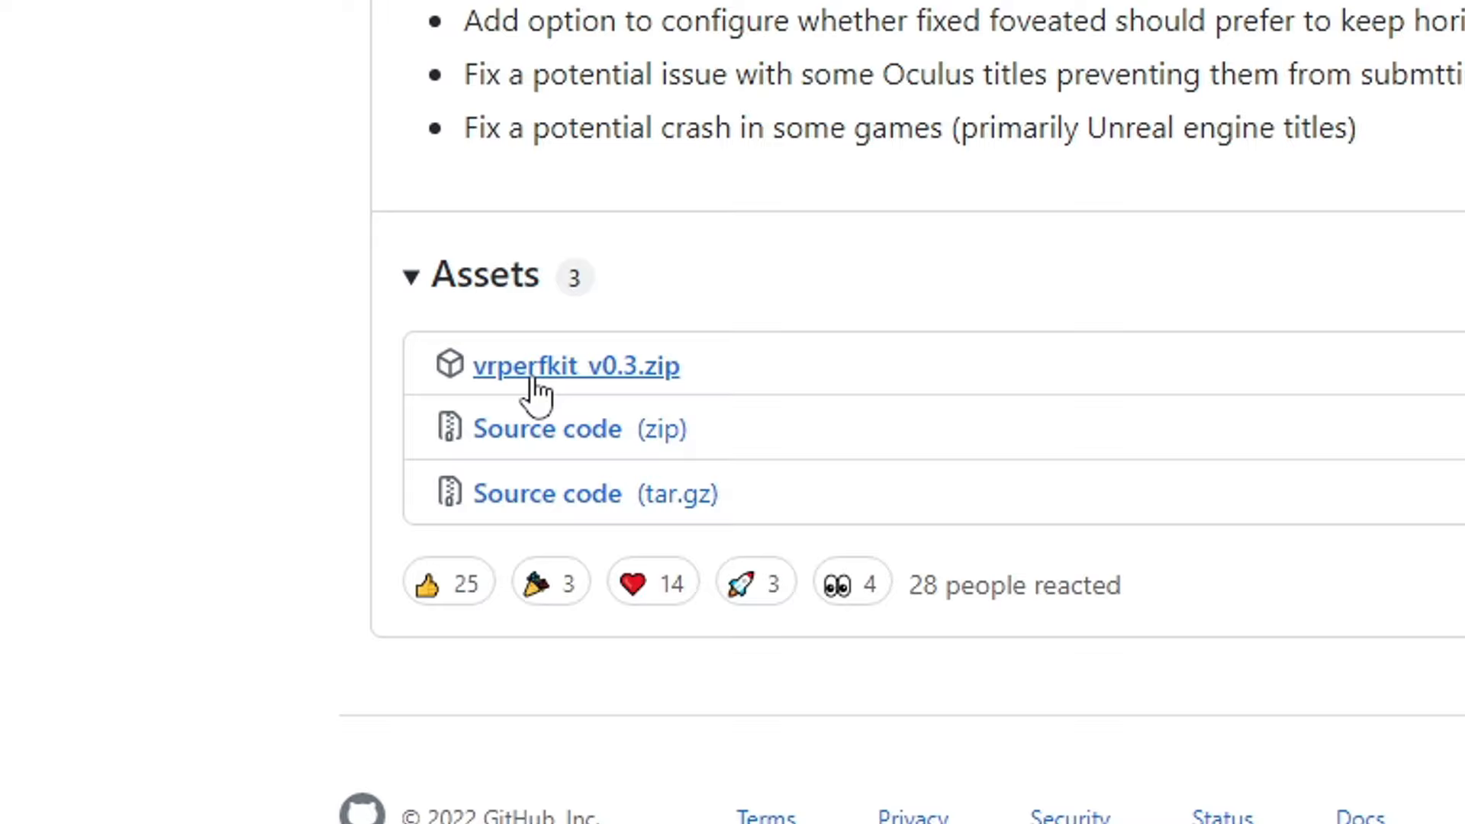
click(576, 365)
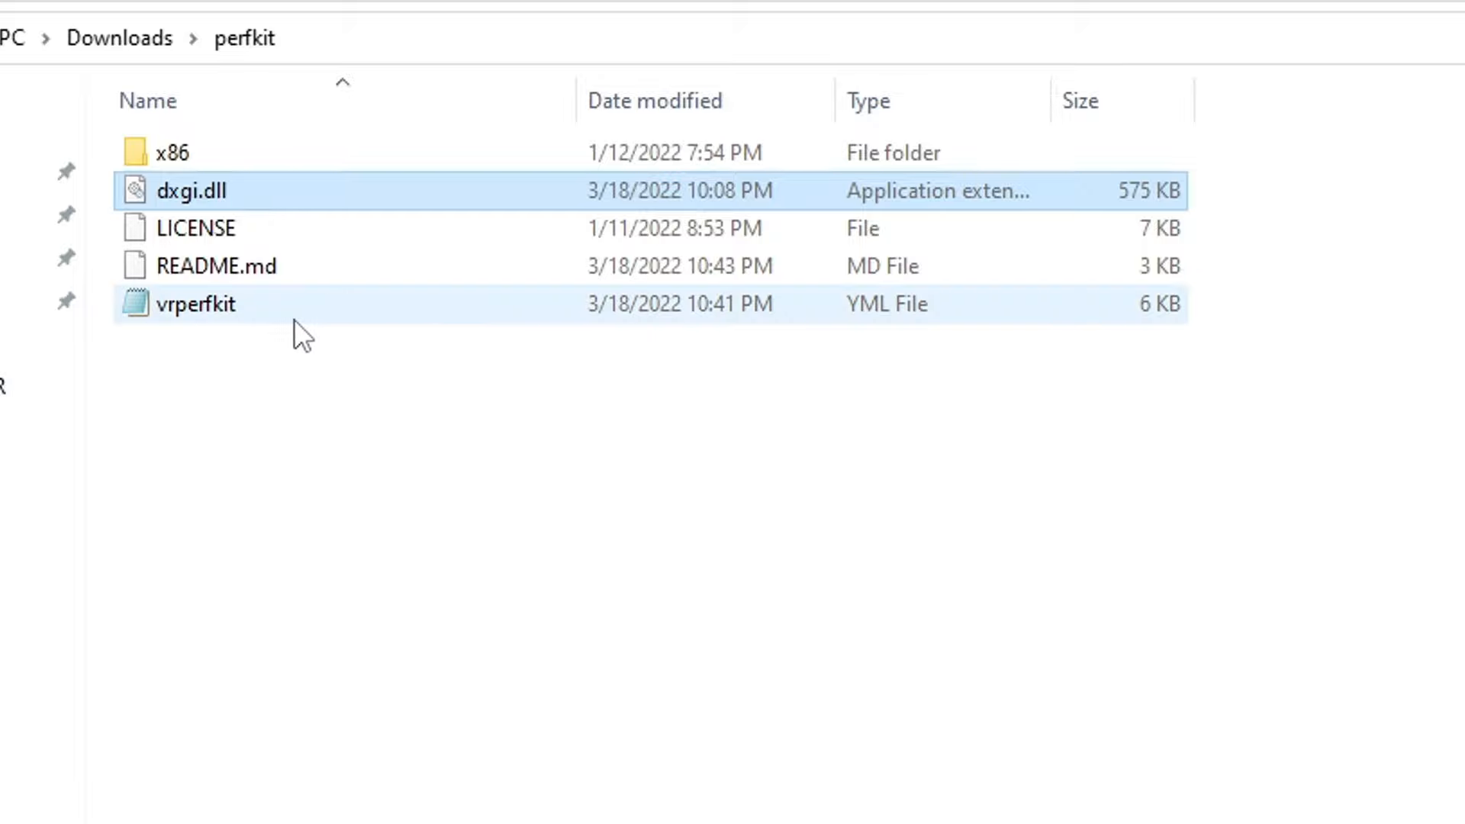
right_click(197, 303)
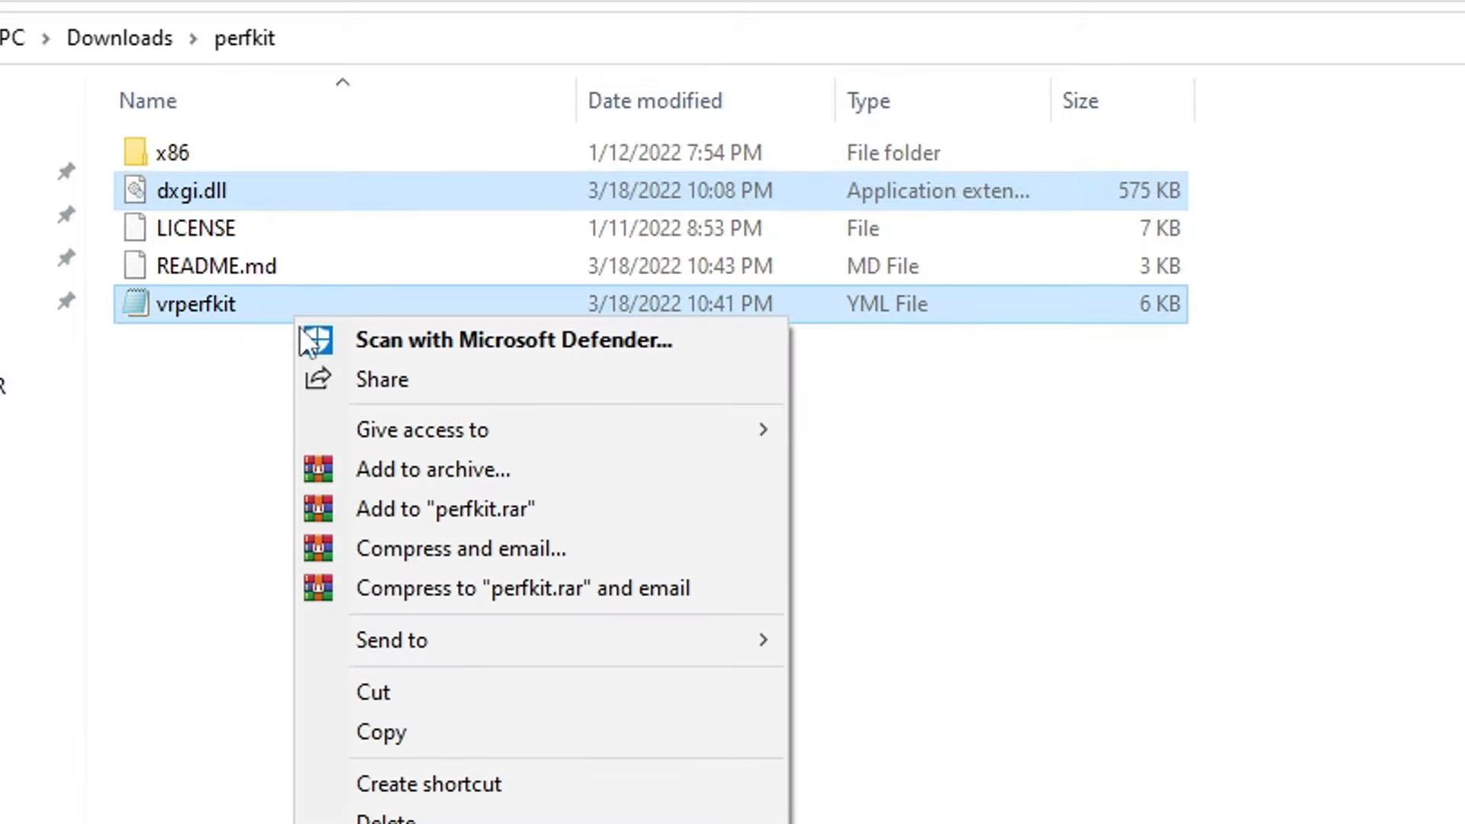
click(380, 731)
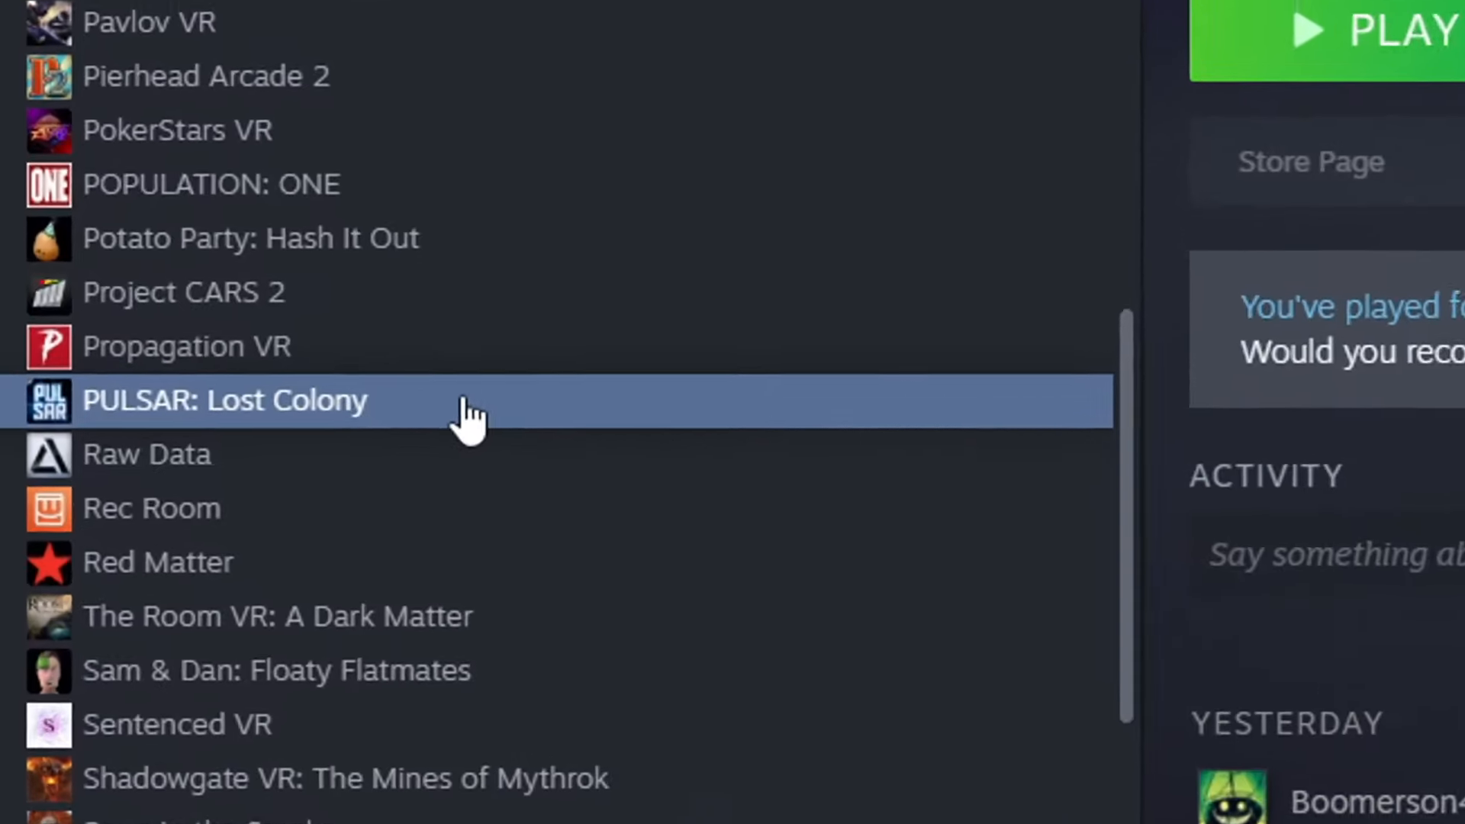
Paste the two toolkit files into the PULSAR: Lost Colony folder via Steam Properties > Local Files > Browse.
right_click(224, 400)
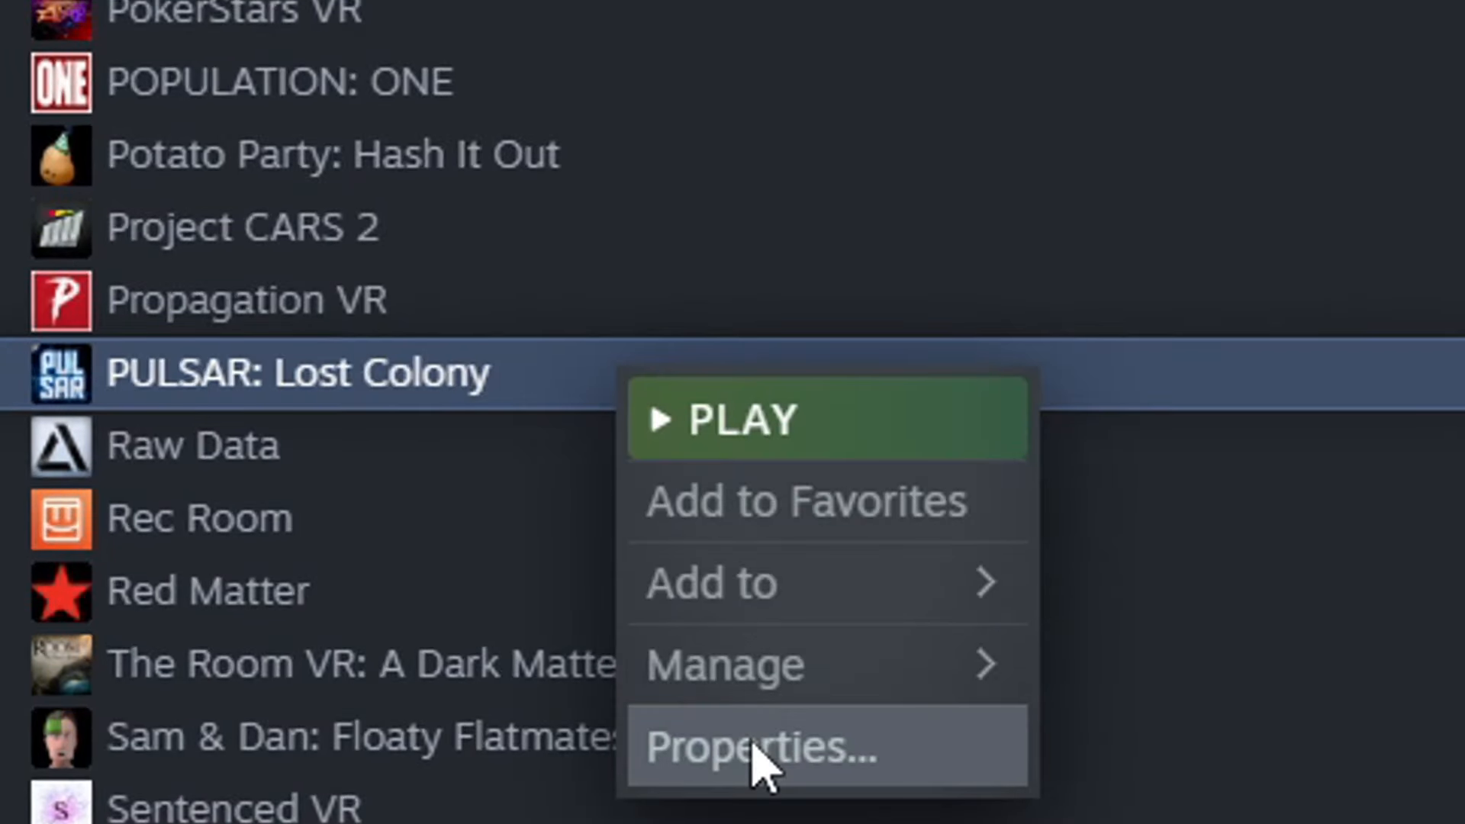
click(757, 748)
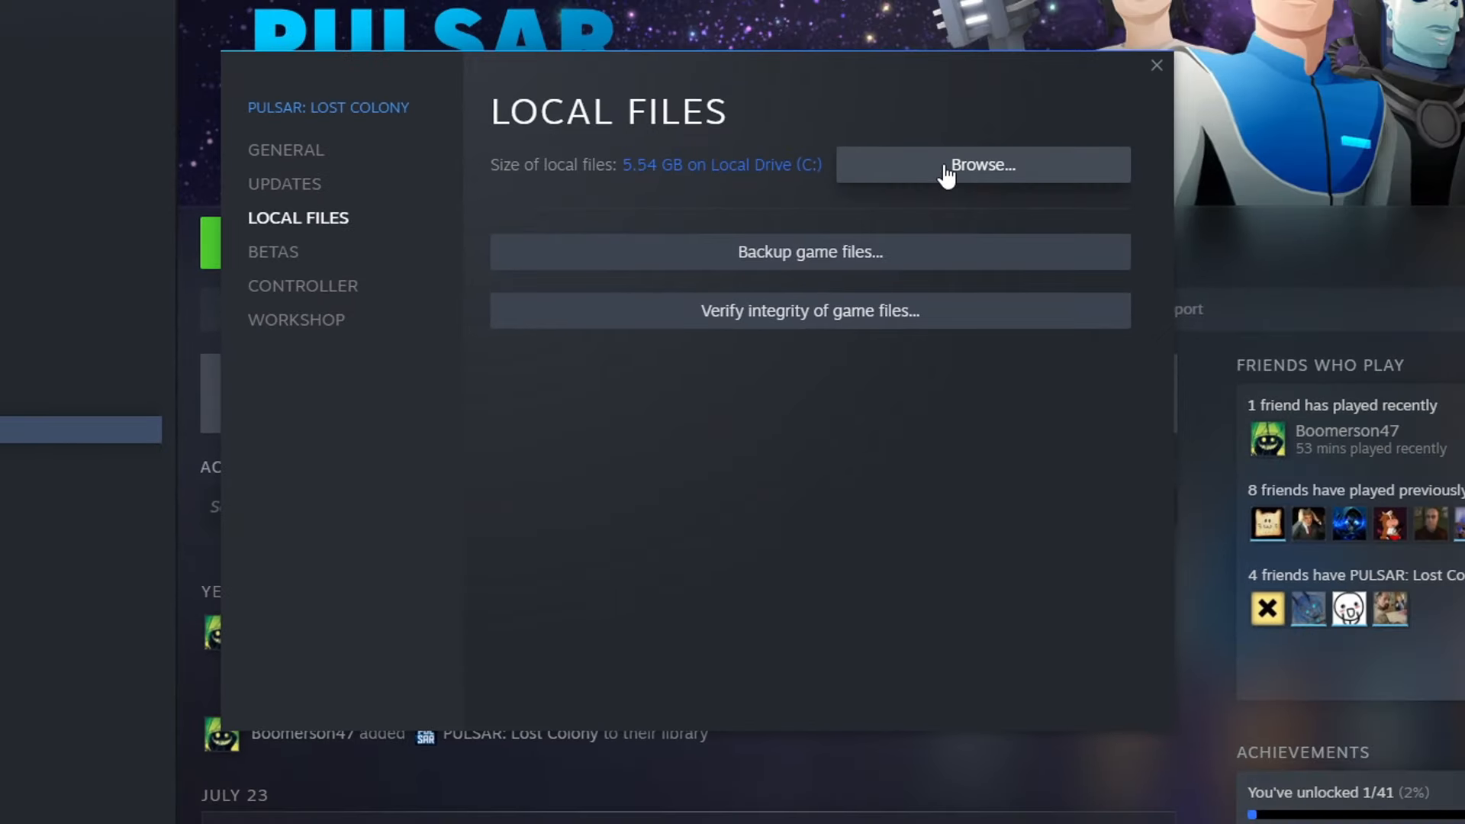
click(981, 165)
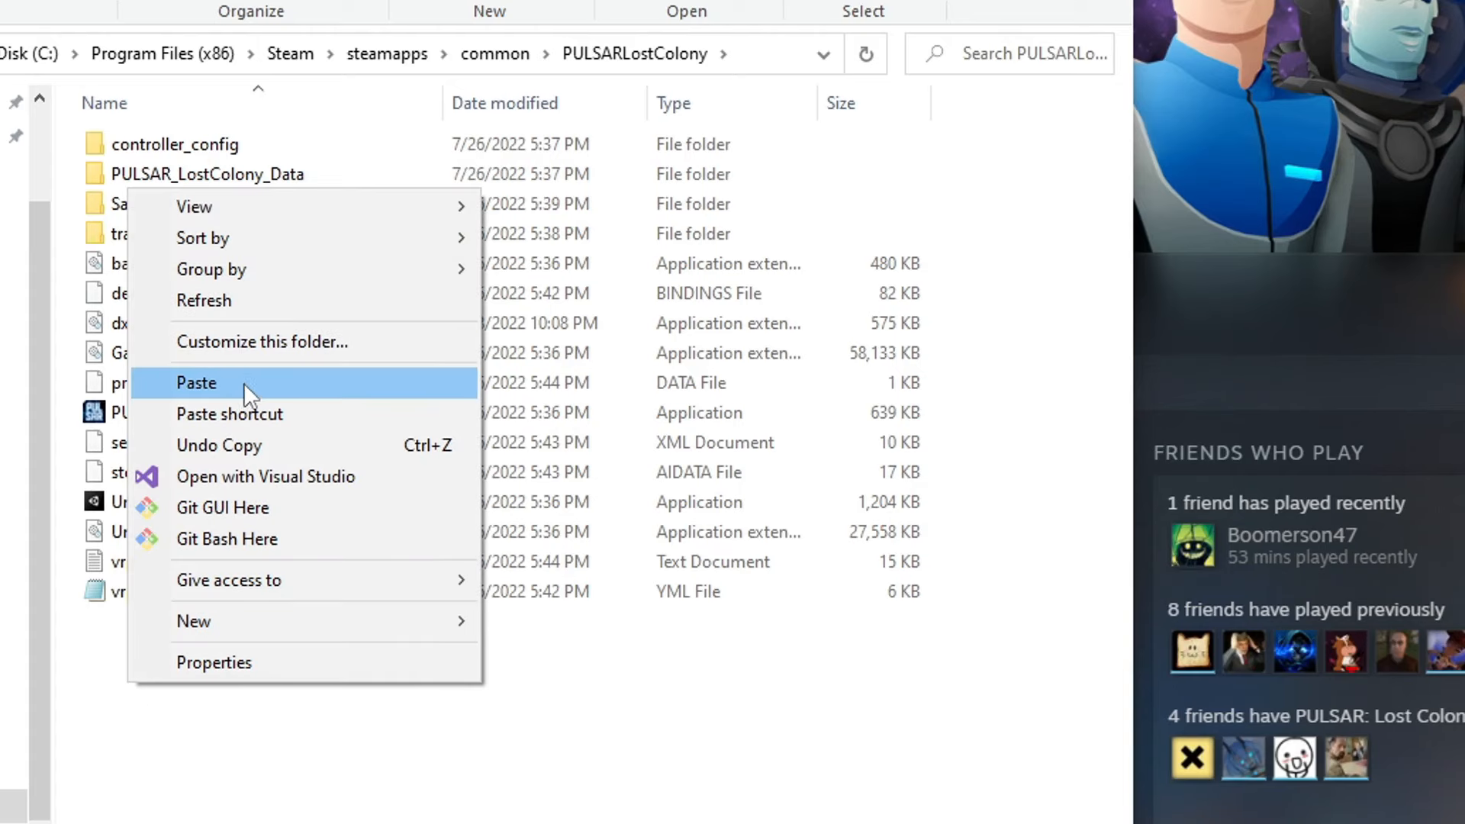
click(197, 382)
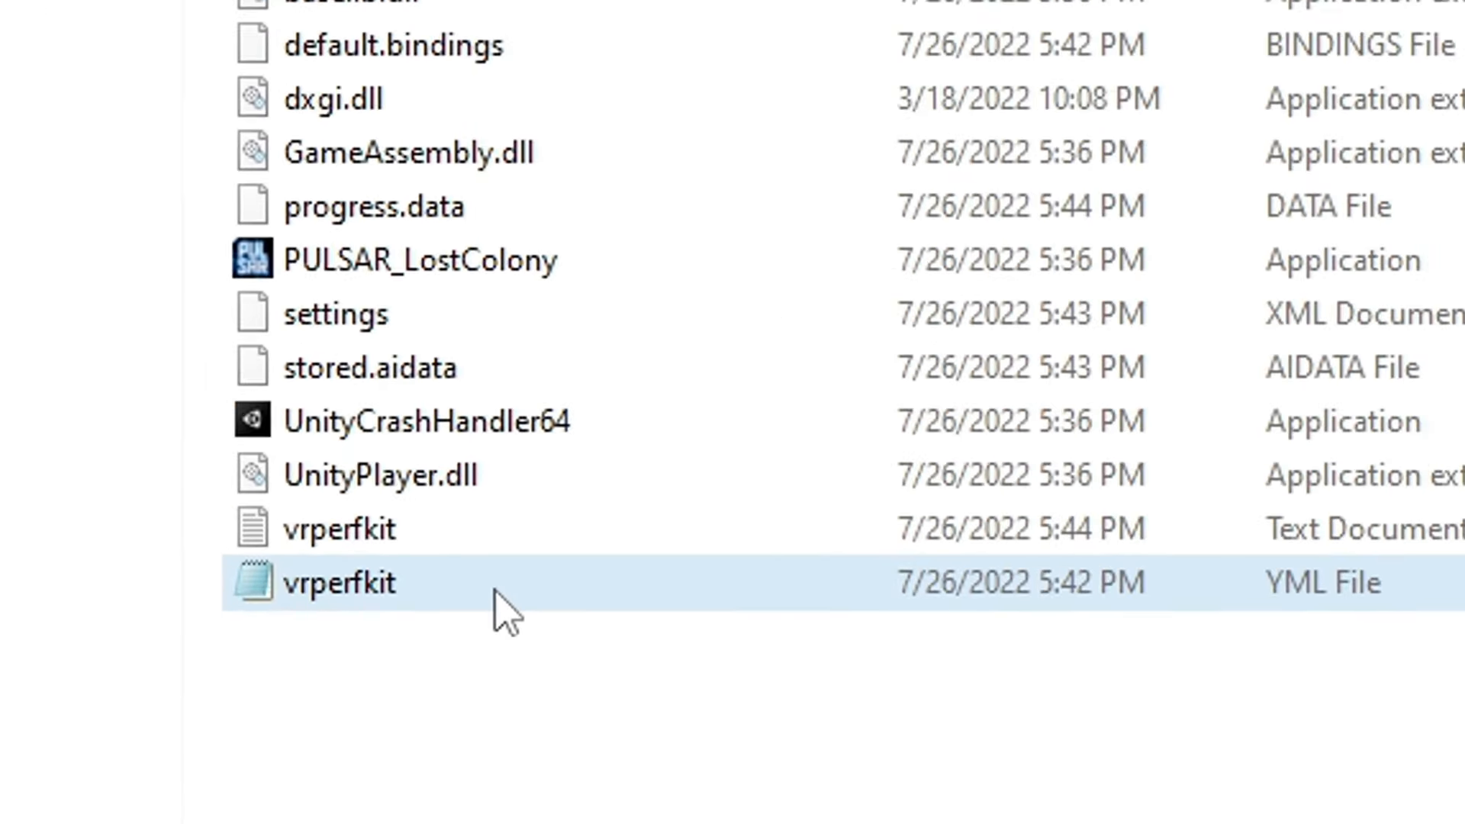
Edit vrperfkit.yml so upscaling reads 'method: fsr' instead of cas and save it from the File menu.
double_click(320, 582)
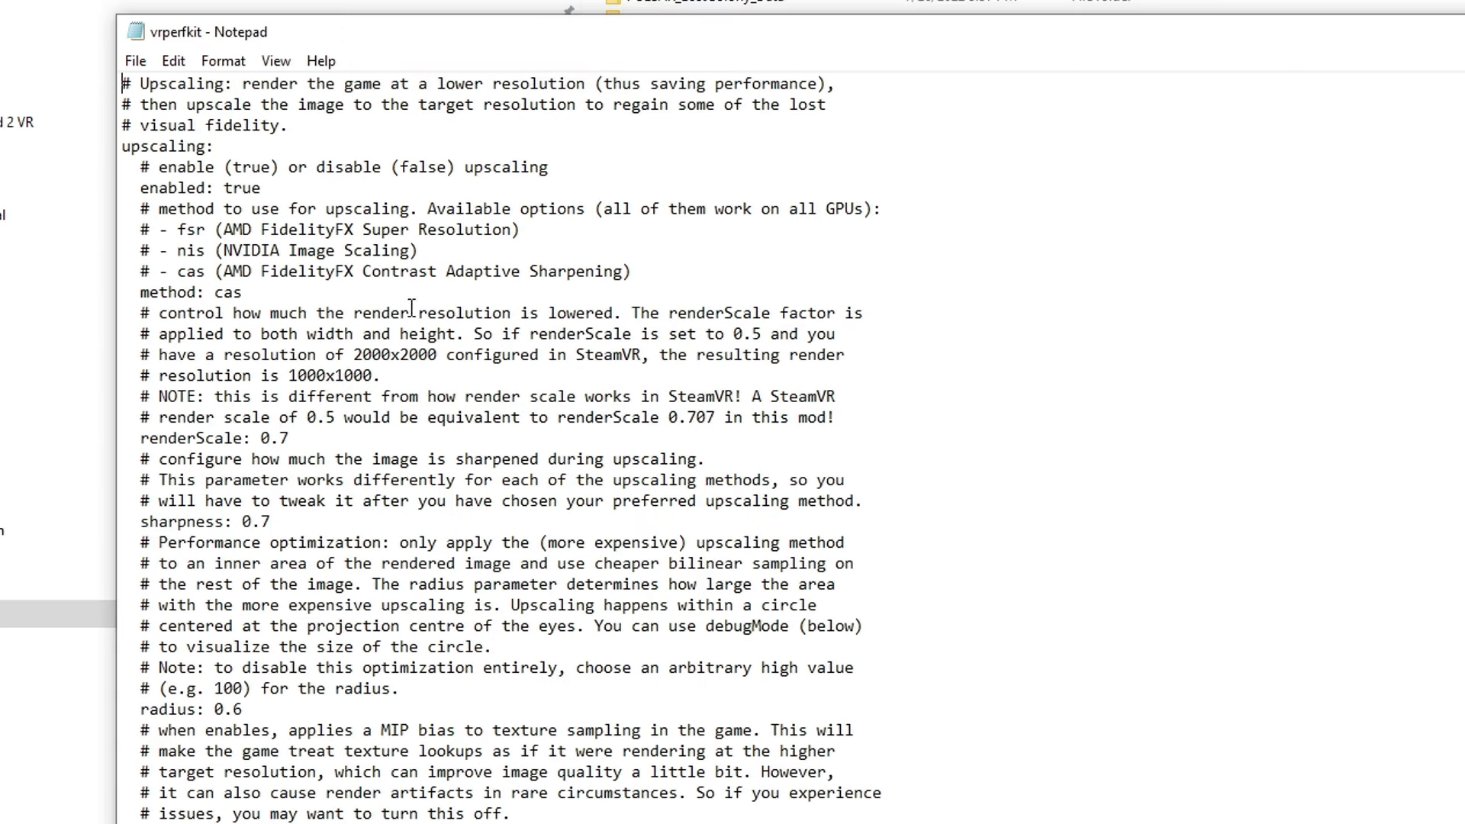
drag(176, 231, 293, 230)
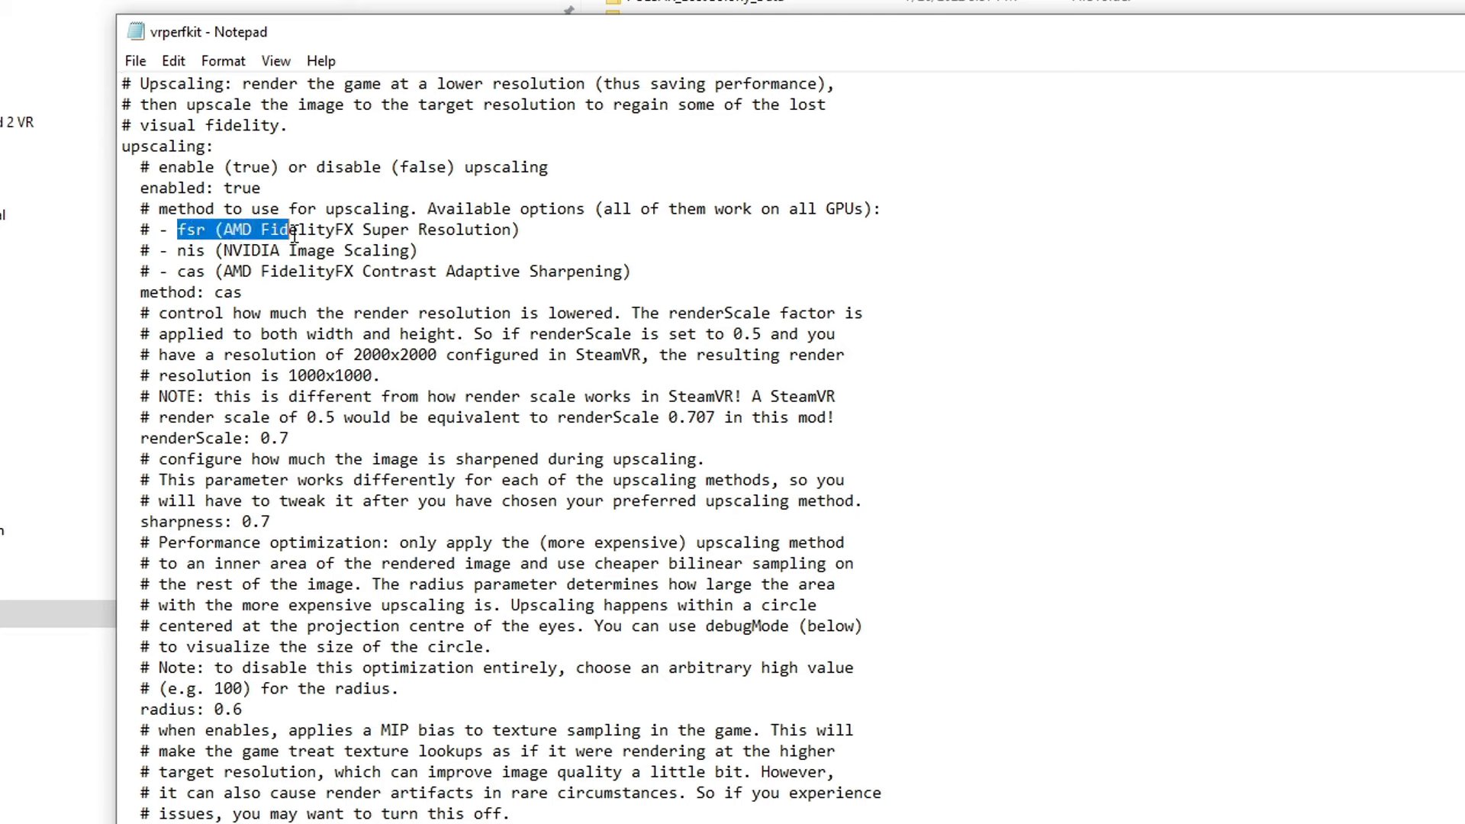
drag(281, 230, 513, 231)
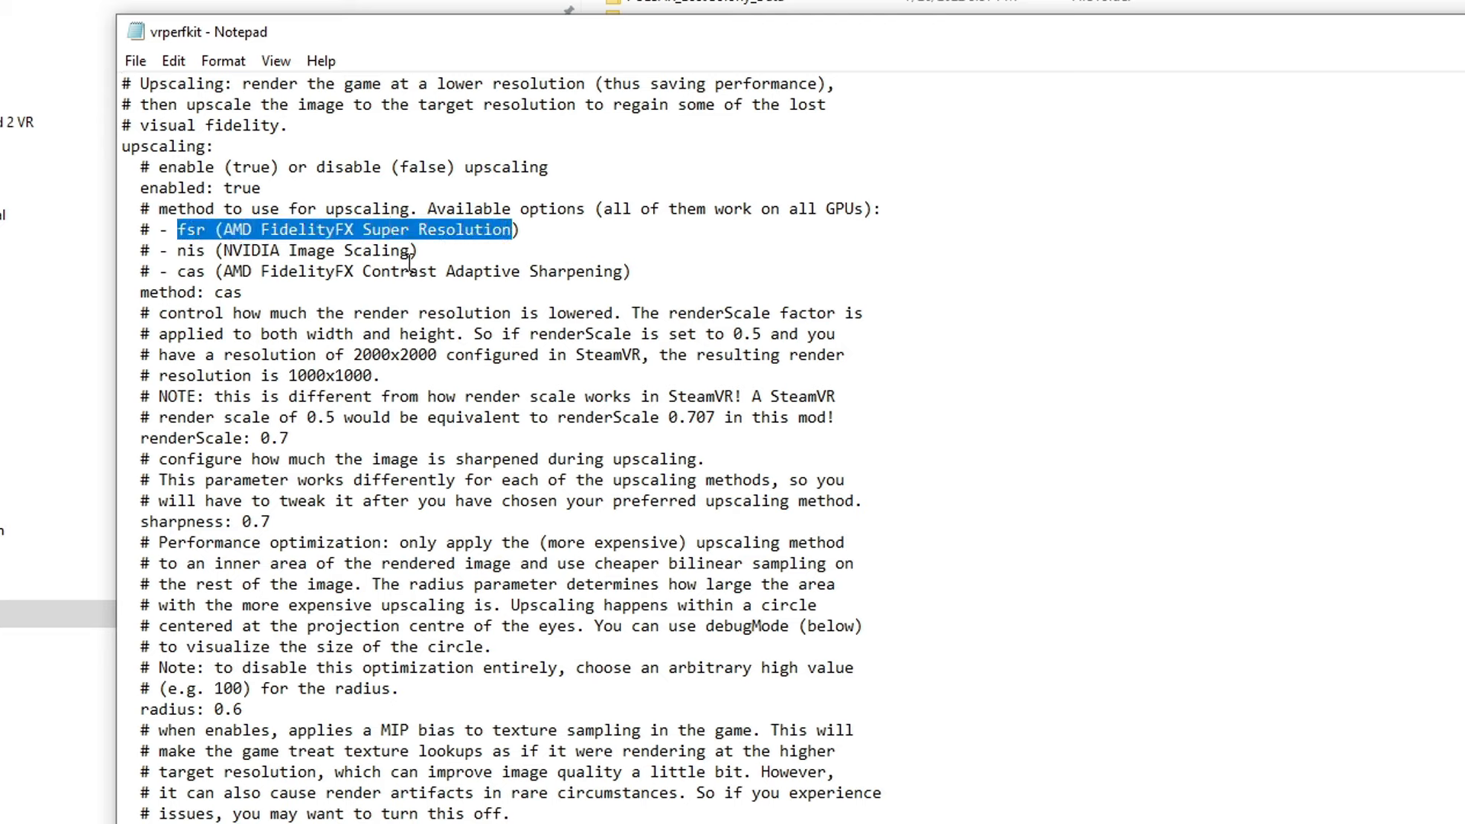
text(f)
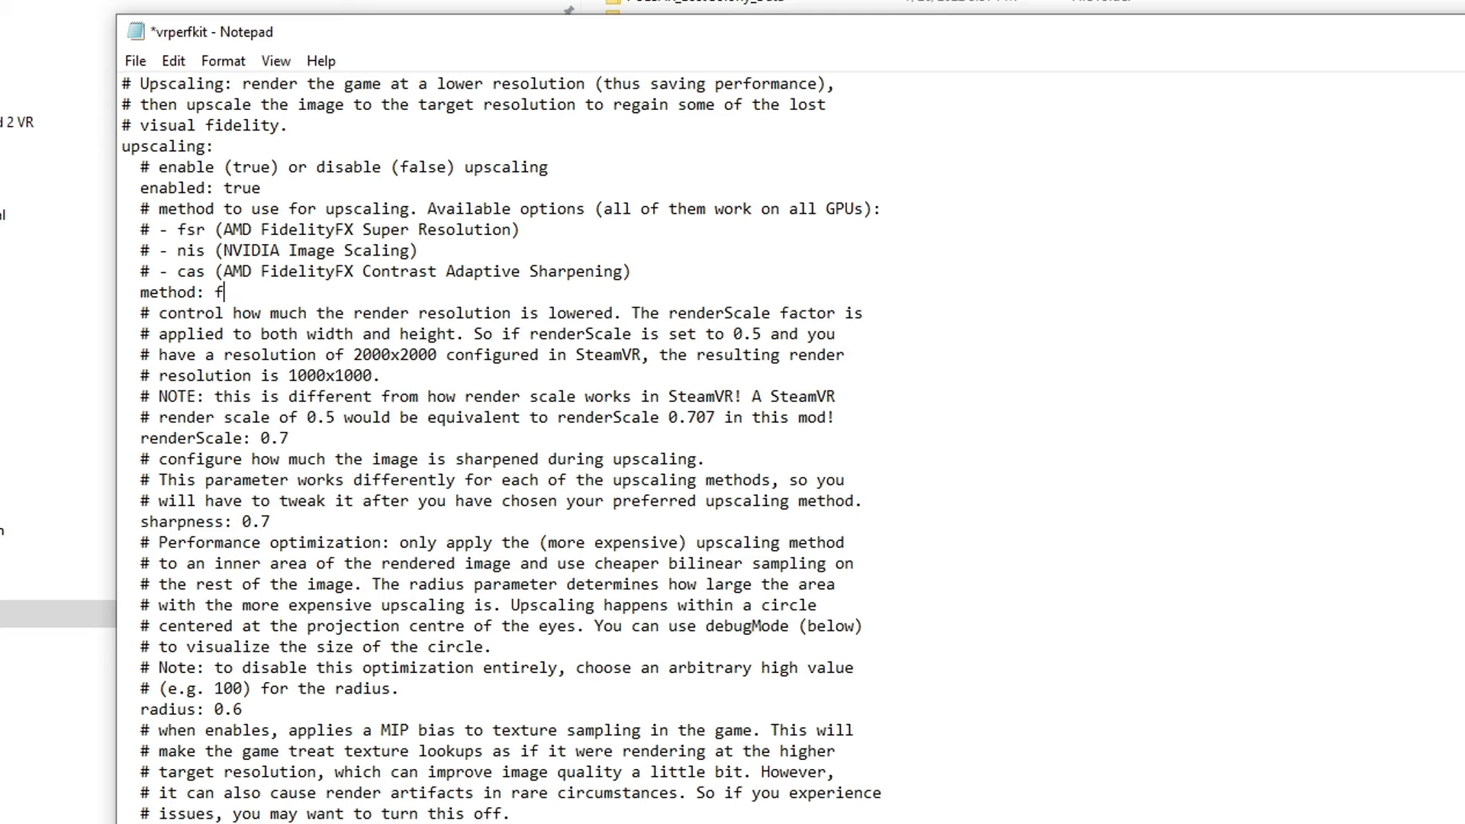
text(sr)
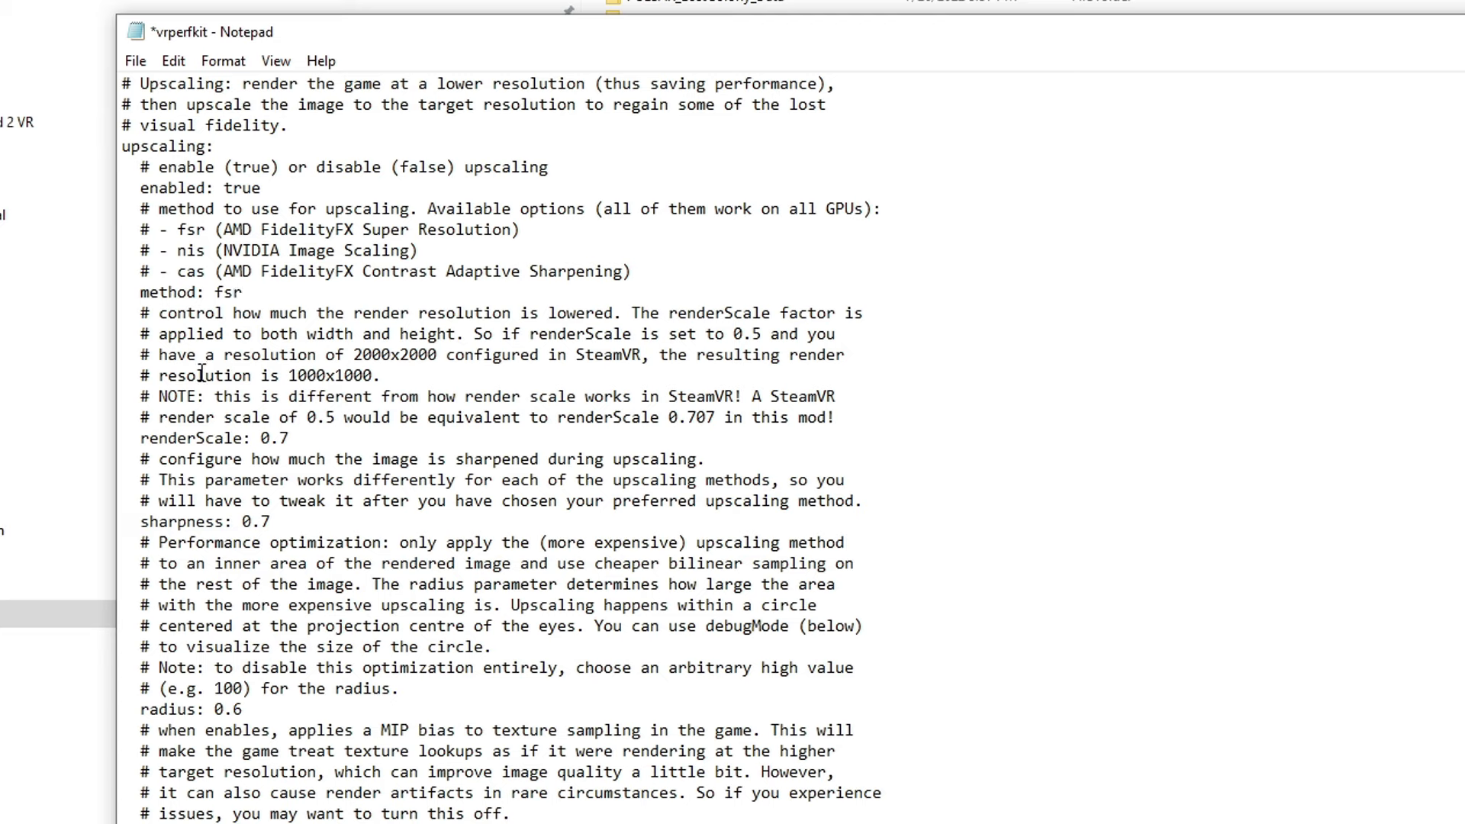
triple_click(214, 438)
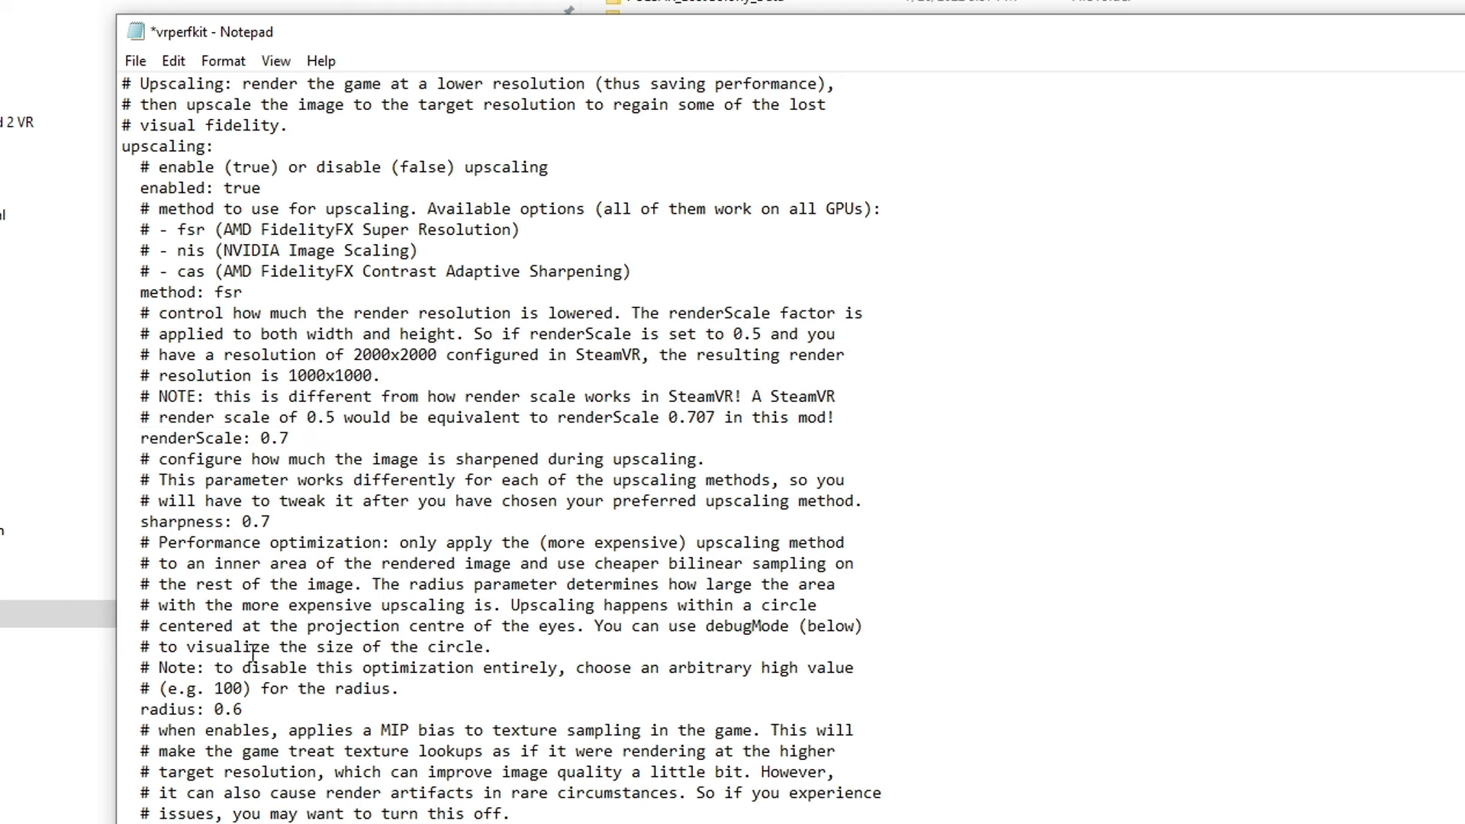
scroll(down, 3)
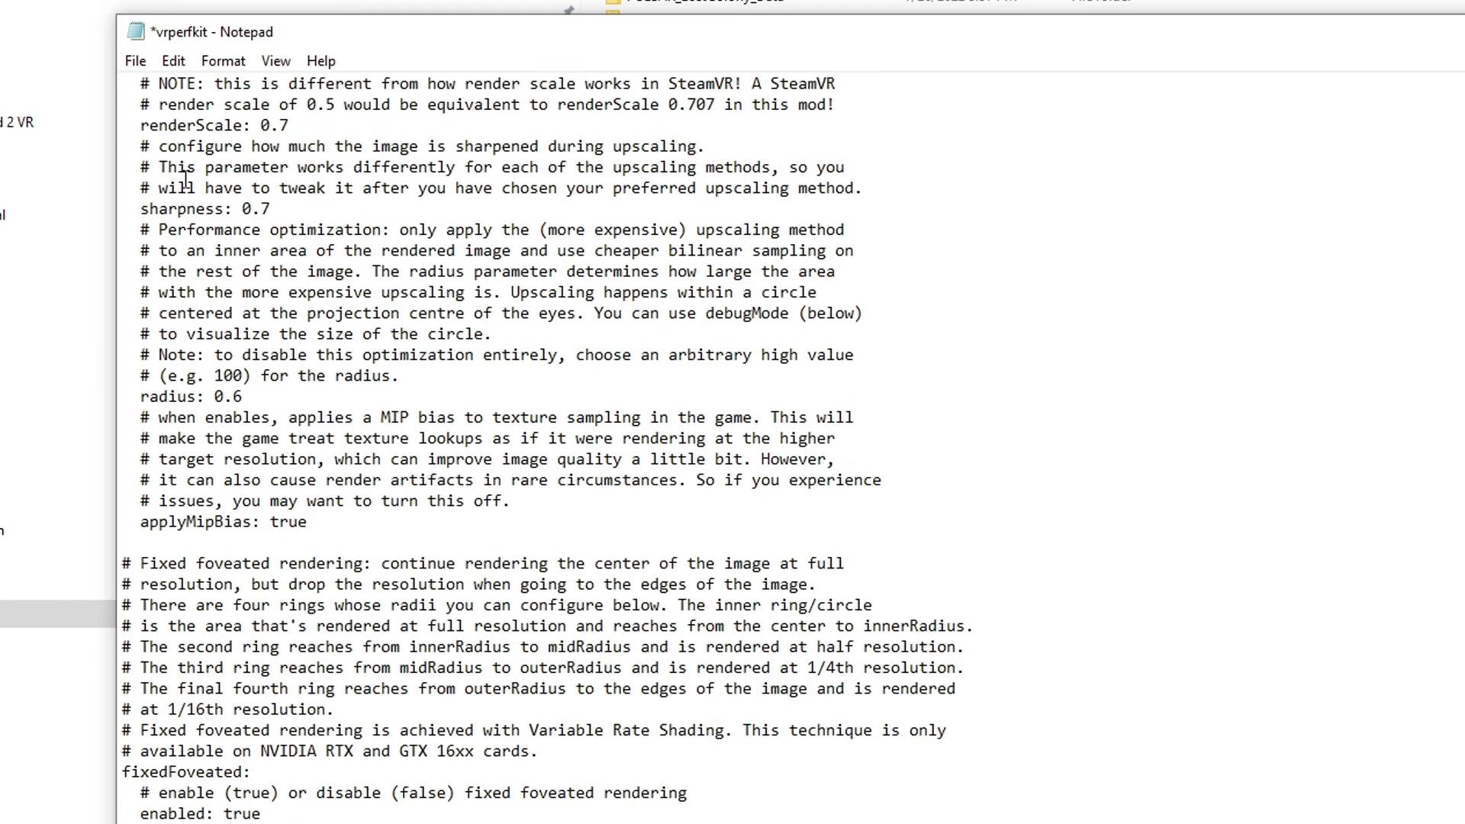
click(134, 61)
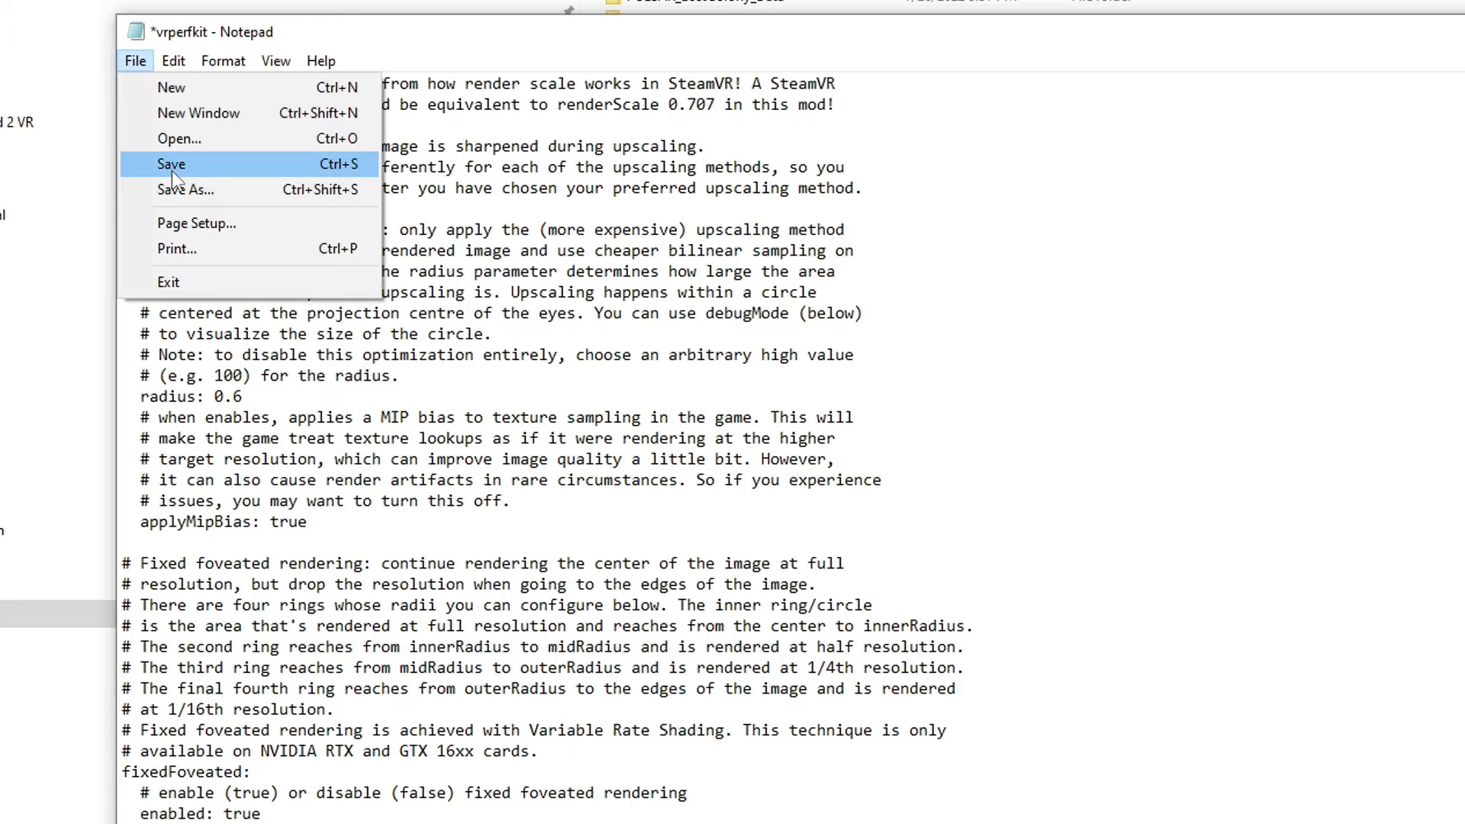